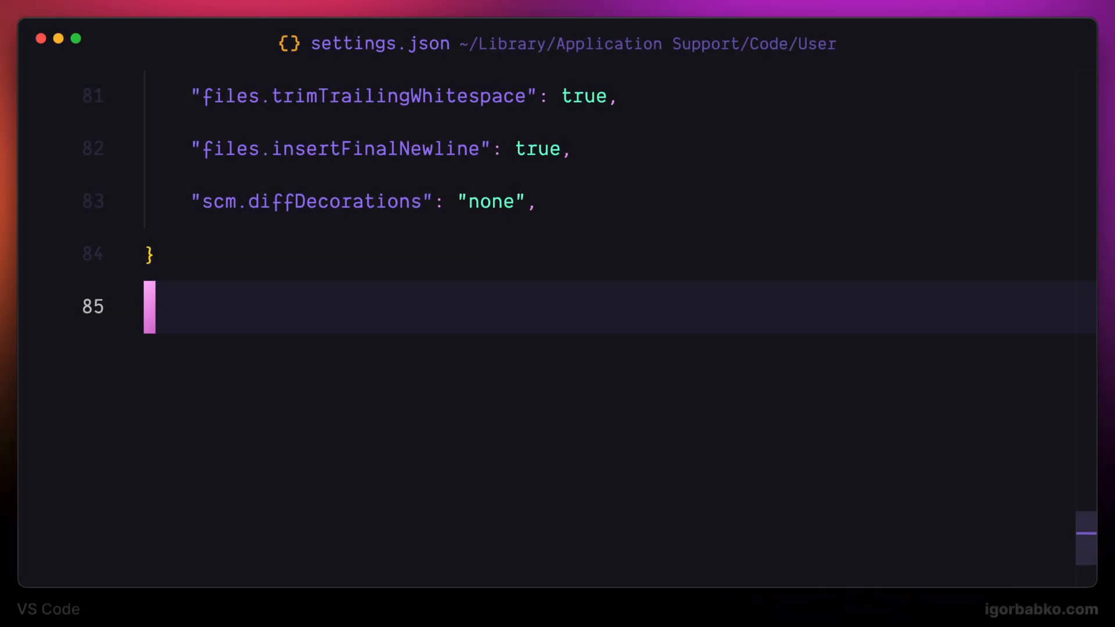
Step: Add "editor.lineNumbers": "relative" to settings.json and select the value to change it to off
type("\"editor.lineNumbers\": \"relative\",")
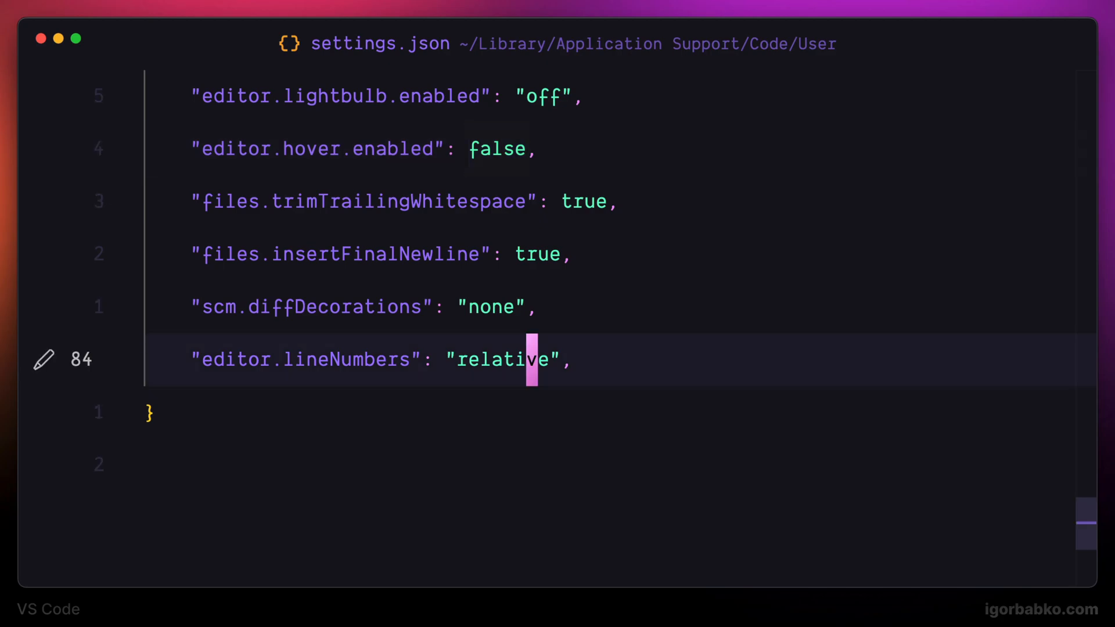
double_click(498, 358)
type("off")
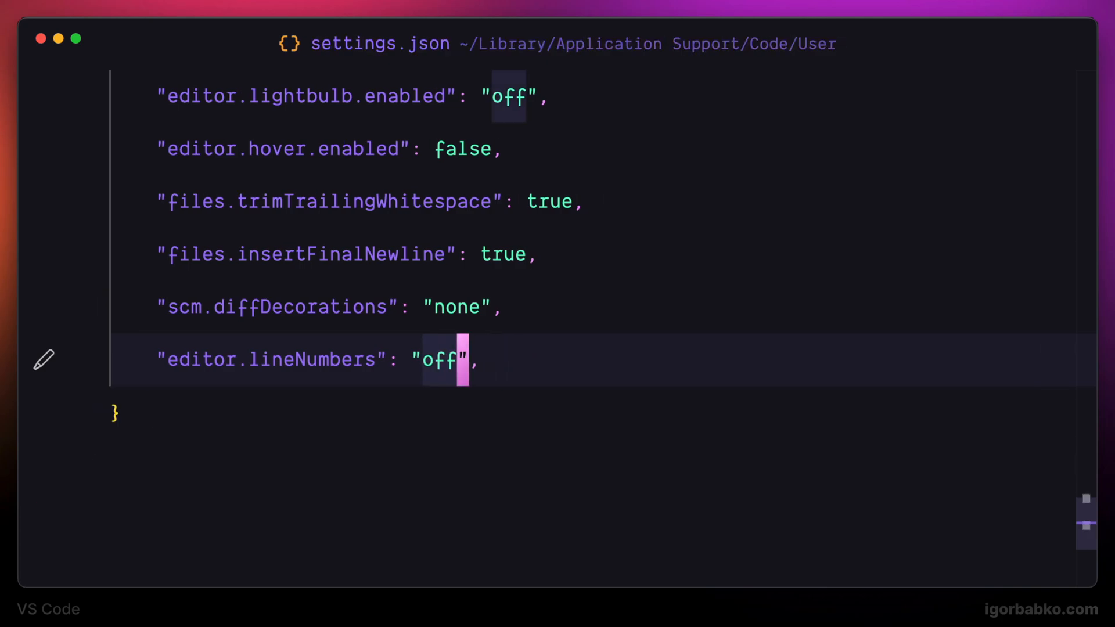
Step: Restore "editor.lineNumbers": "relative", add "editor.tabSize": 2, and look up functions.ts
type("relative")
type("\"editor.tabSize\": 2,")
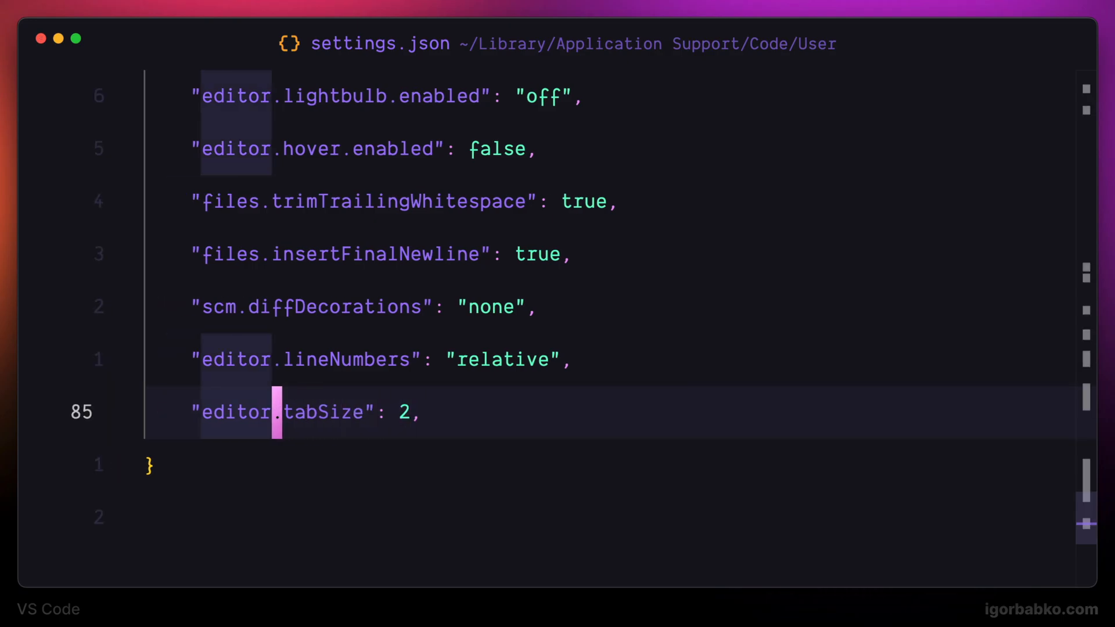
type("func")
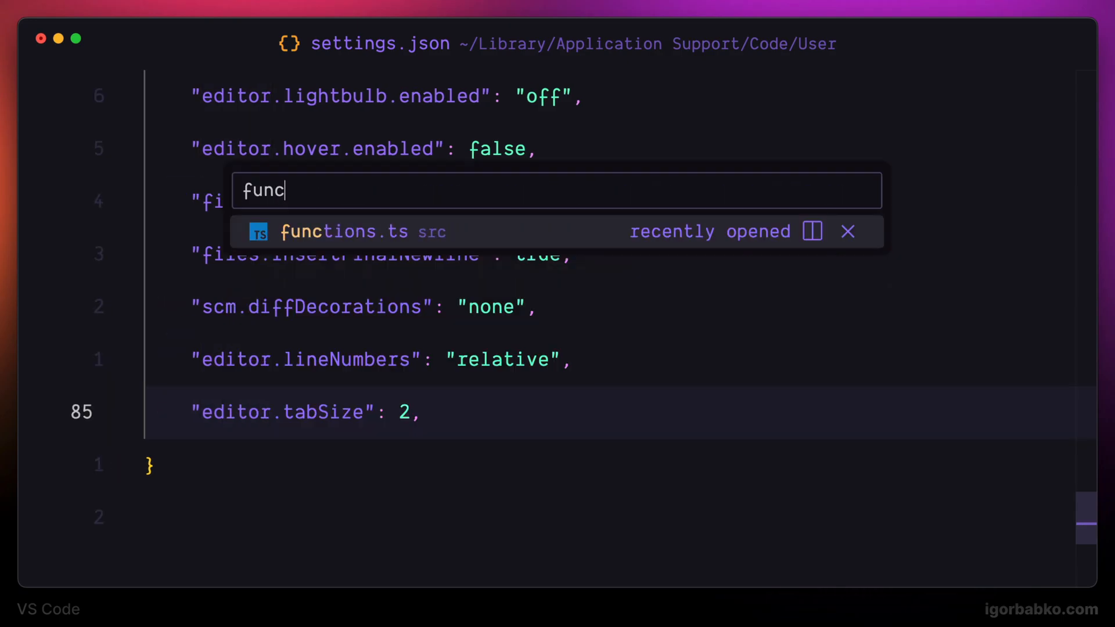
left_click(334, 231)
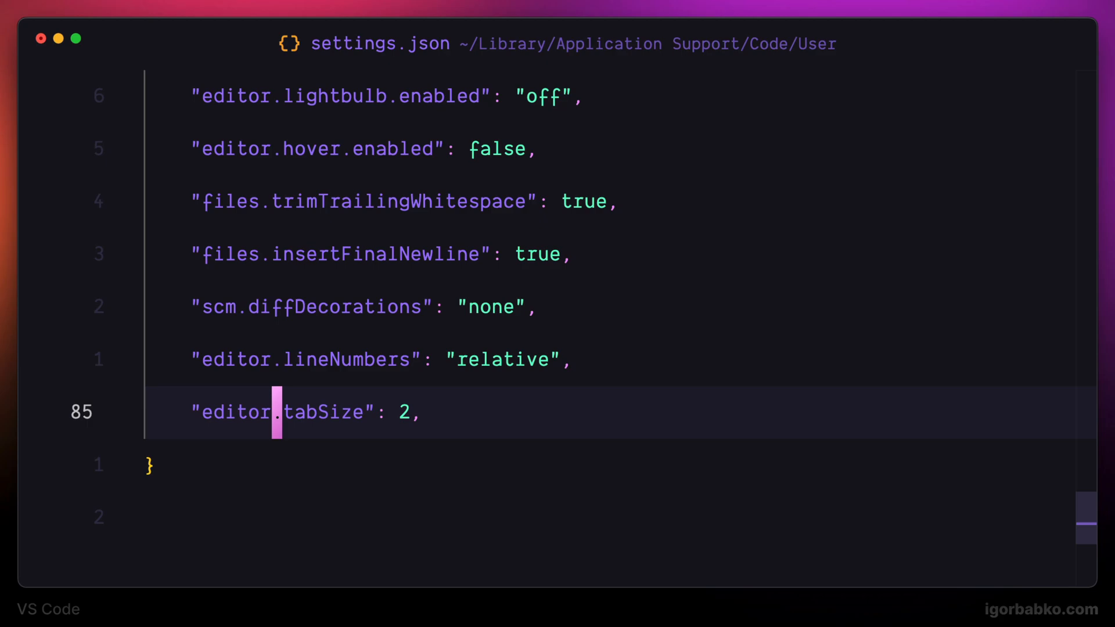
Step: Add "editor.detectIndentation": false below the tab size setting
type("\"editor.detectIndentation\": false,")
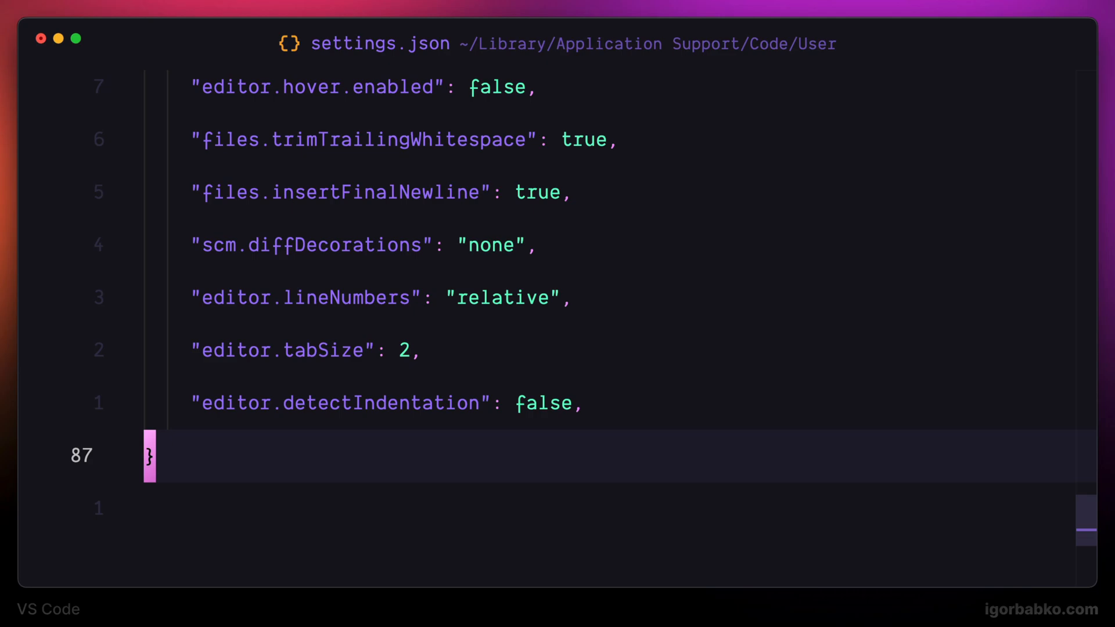
Step: Add "editor.showFoldingControls": "never" and check the gutter in functions.ts
type("\"editor.showFoldingControls\": \"never\",")
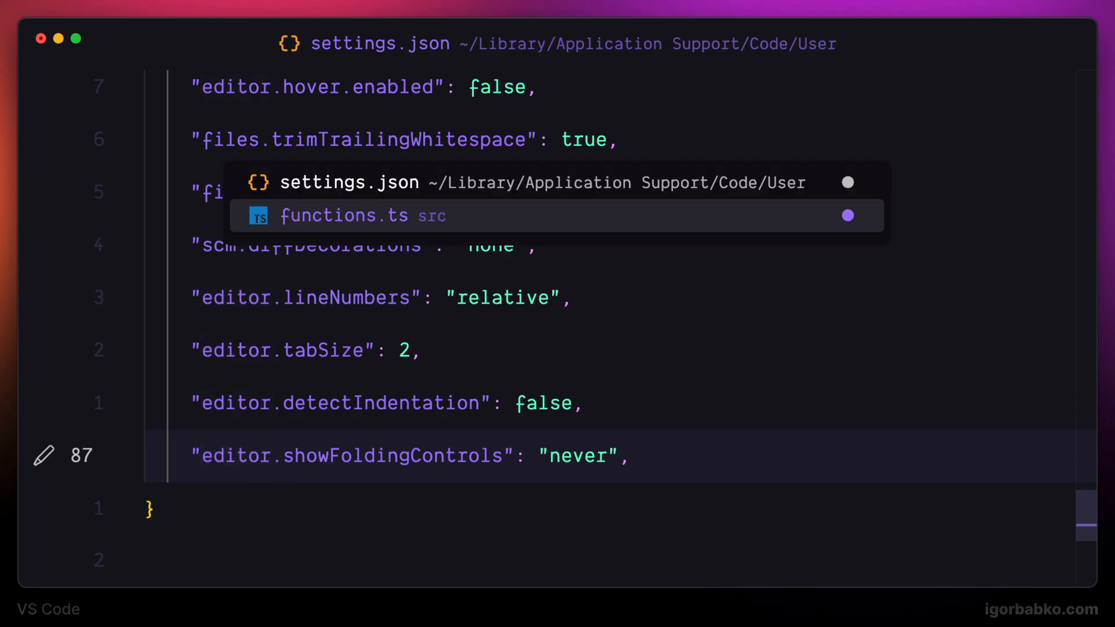
left_click(363, 216)
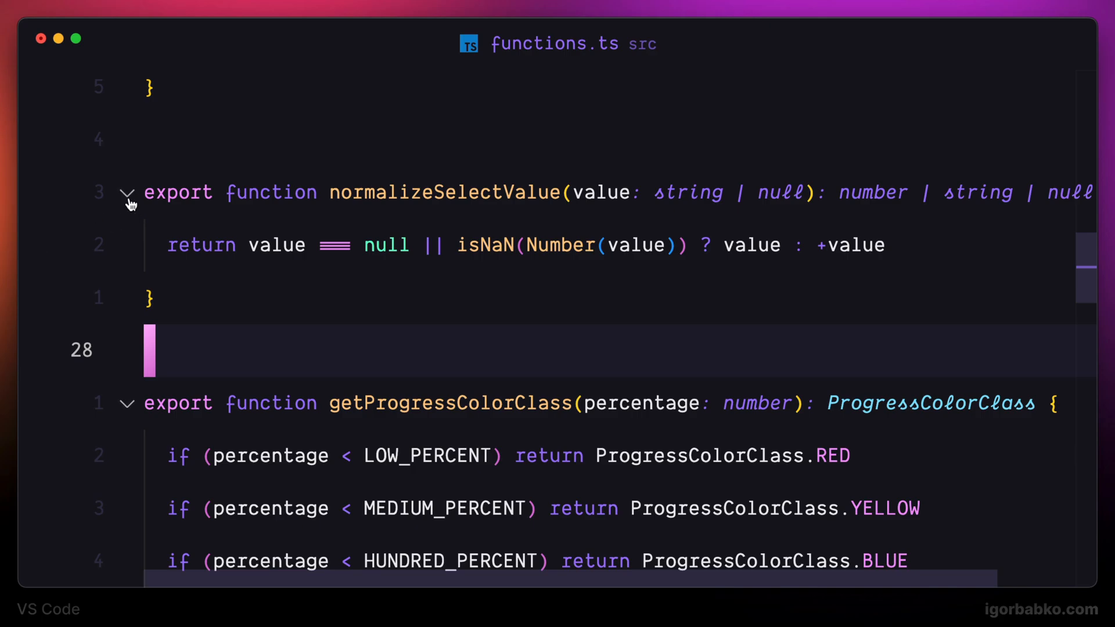
mouse_move(181, 197)
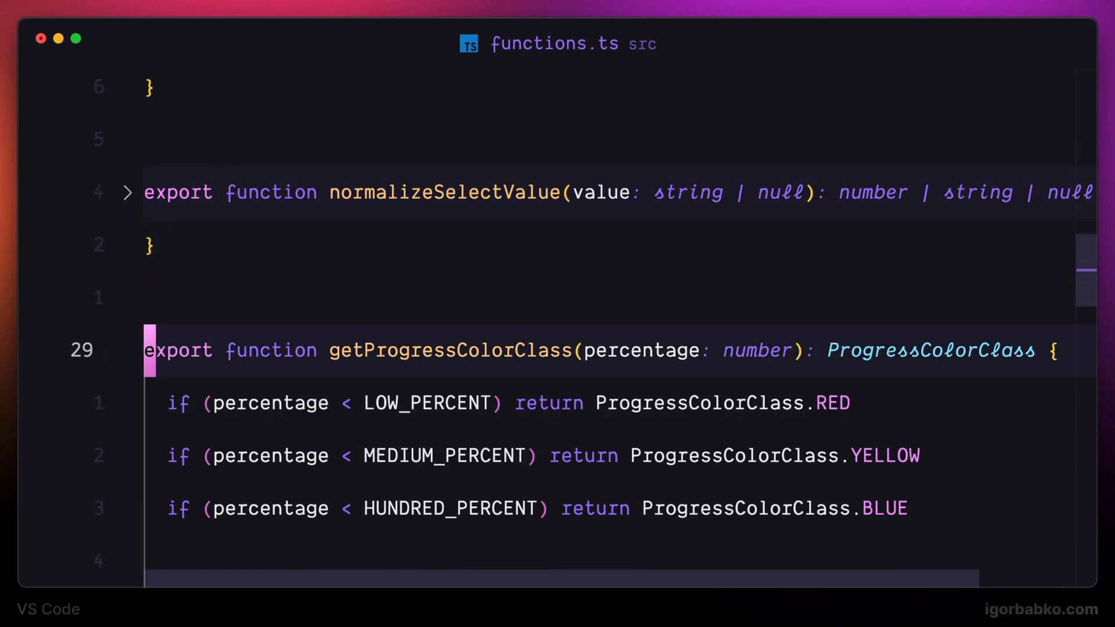
left_click(127, 192)
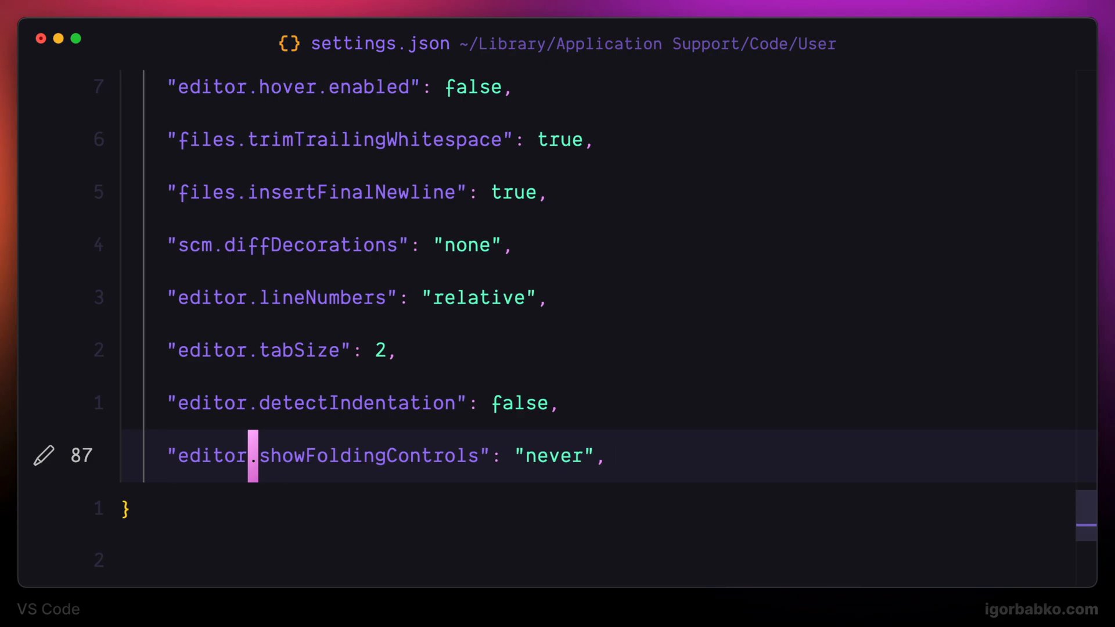
Step: Add "editor.guides.indentation": false and "editor.renderWhitespace": "none"
type("\"editor.guides.indentation\": false,")
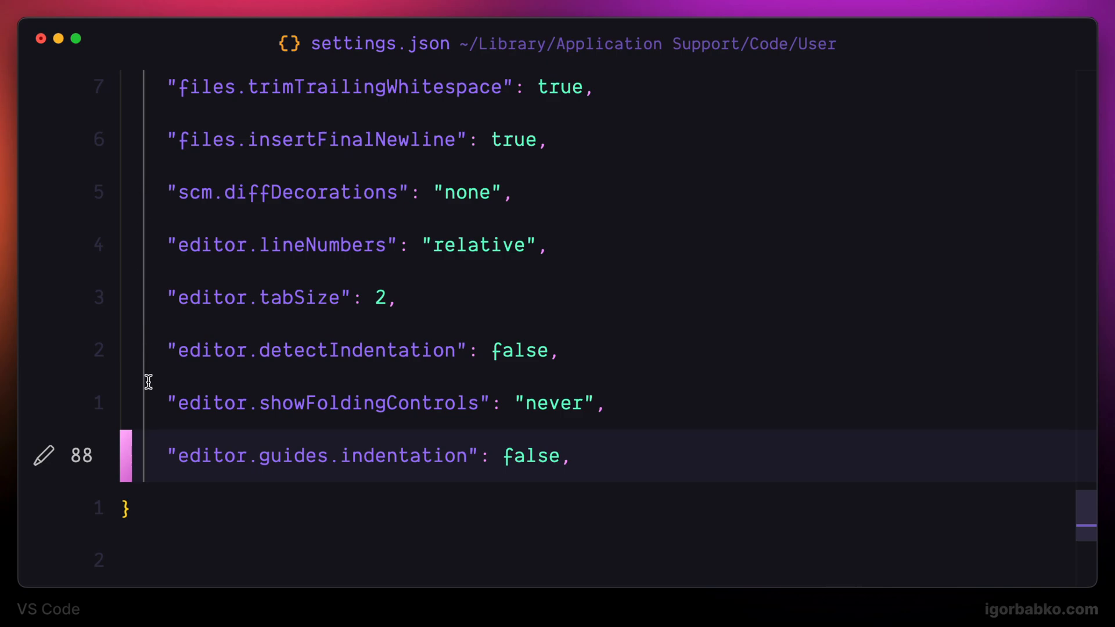
mouse_move(679, 504)
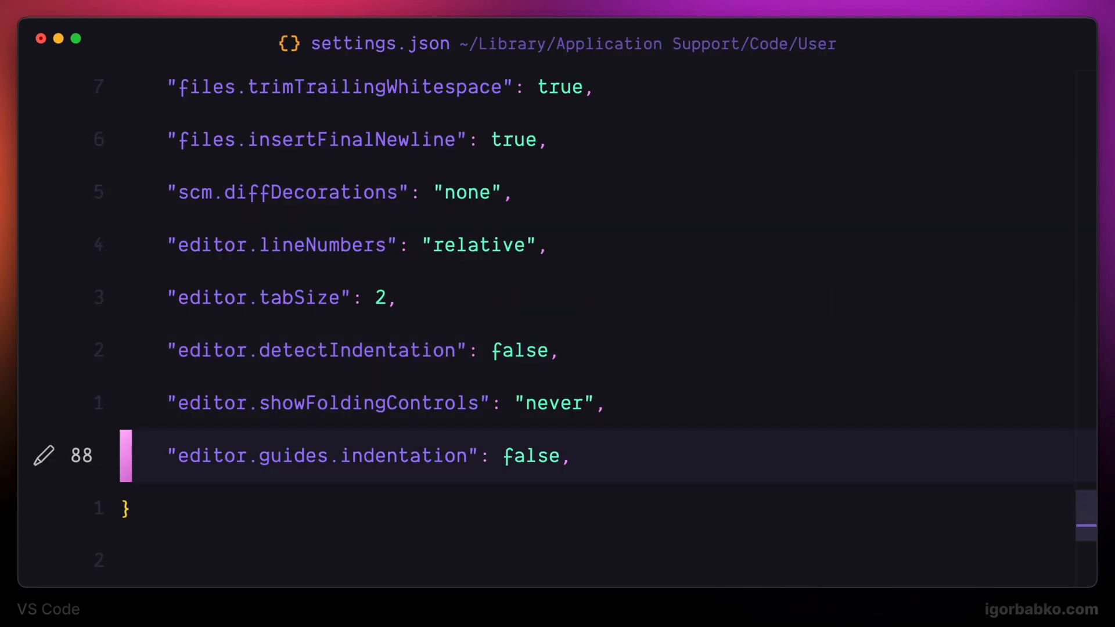
type("\"editor.renderWhitespace\": \"none\",")
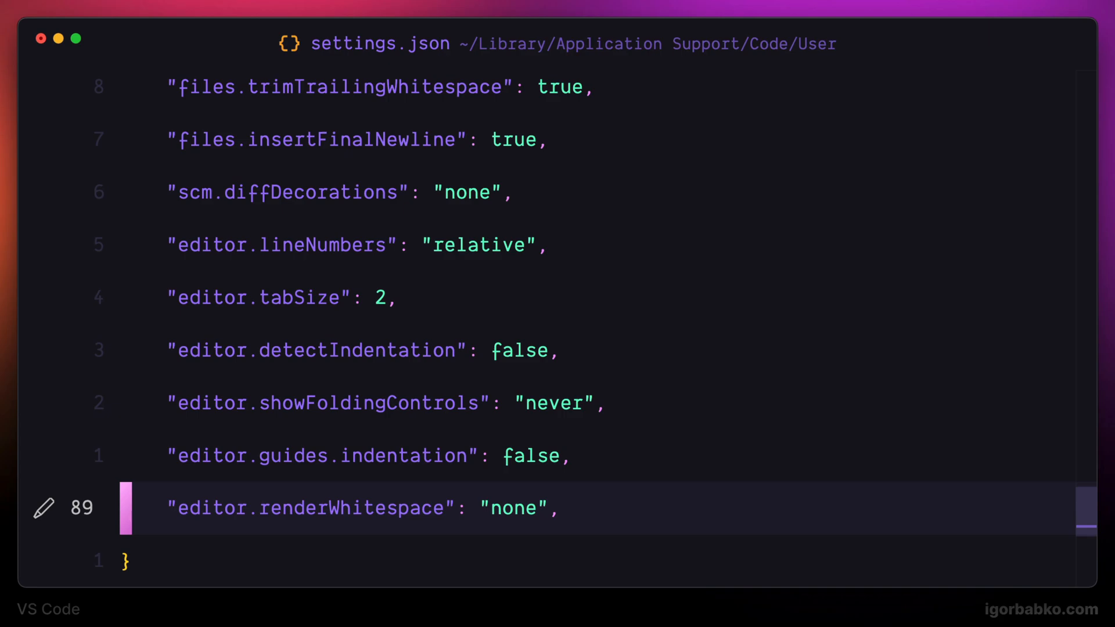
Step: Add "editor.renderLineHighlight": "none" to remove the current-line highlight
type("\"editor.renderLineHighlight\": \"none\",")
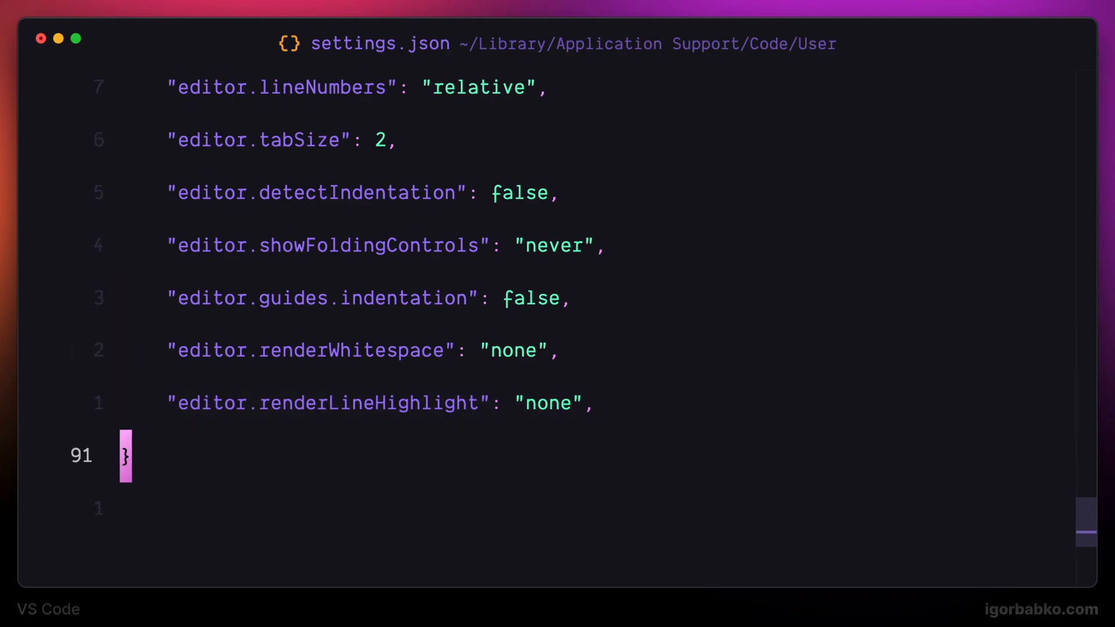
Step: Add "editor.occurrencesHighlight": "off" and bring up functions.ts
type("\"editor.occurrencesHighlight\": \"off\",")
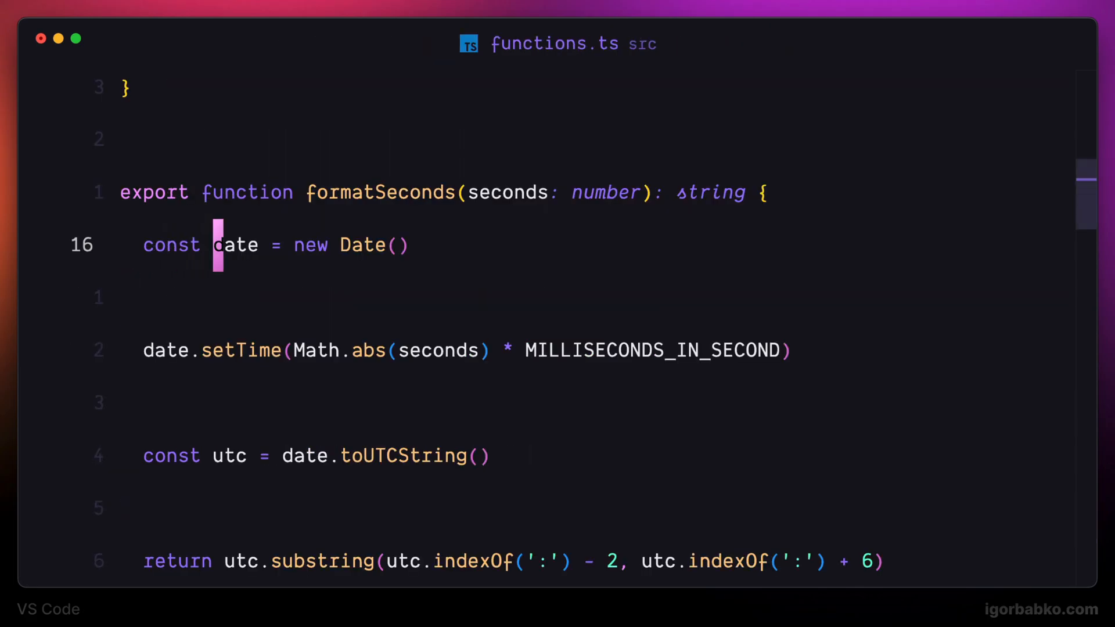
Step: Add "editor.selectionHighlight": false and verify in functions.ts that selecting date shows no word or line highlights
double_click(236, 246)
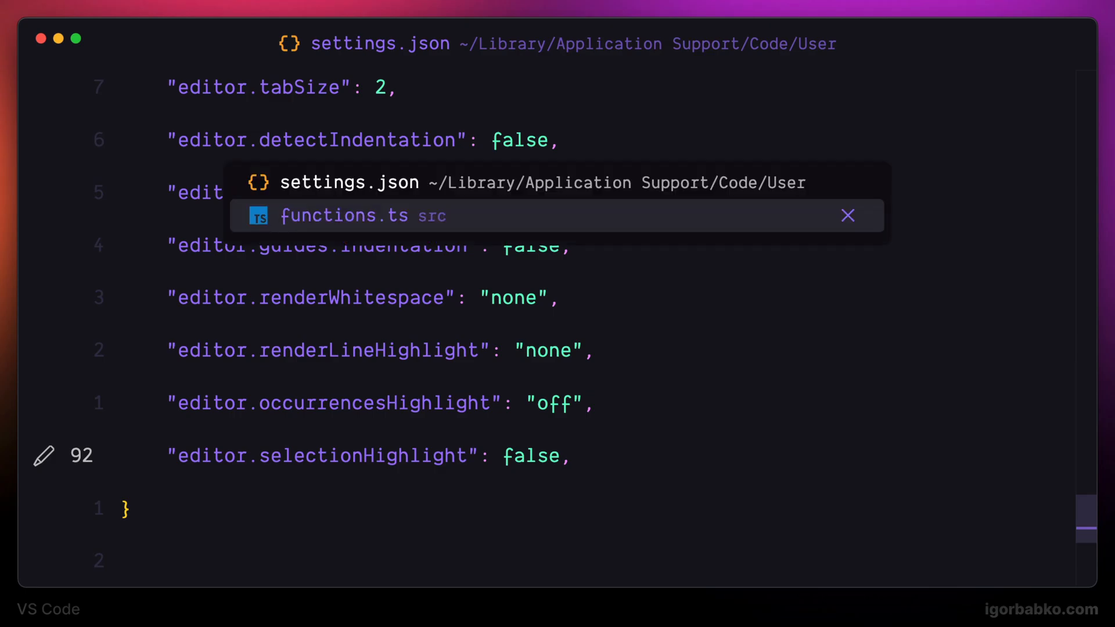
left_click(345, 216)
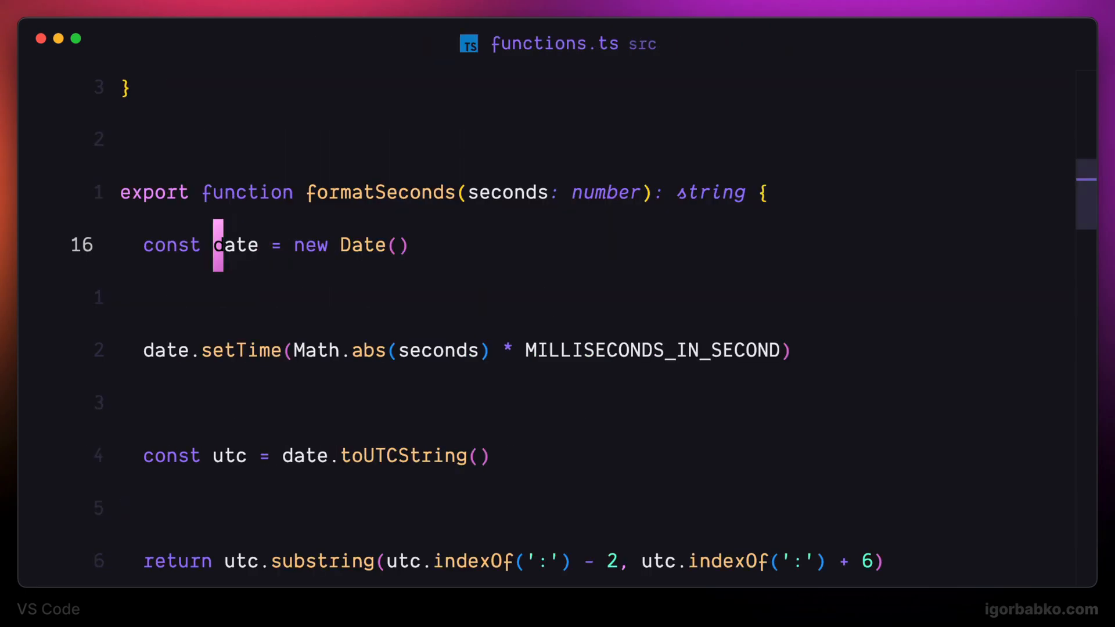
double_click(237, 245)
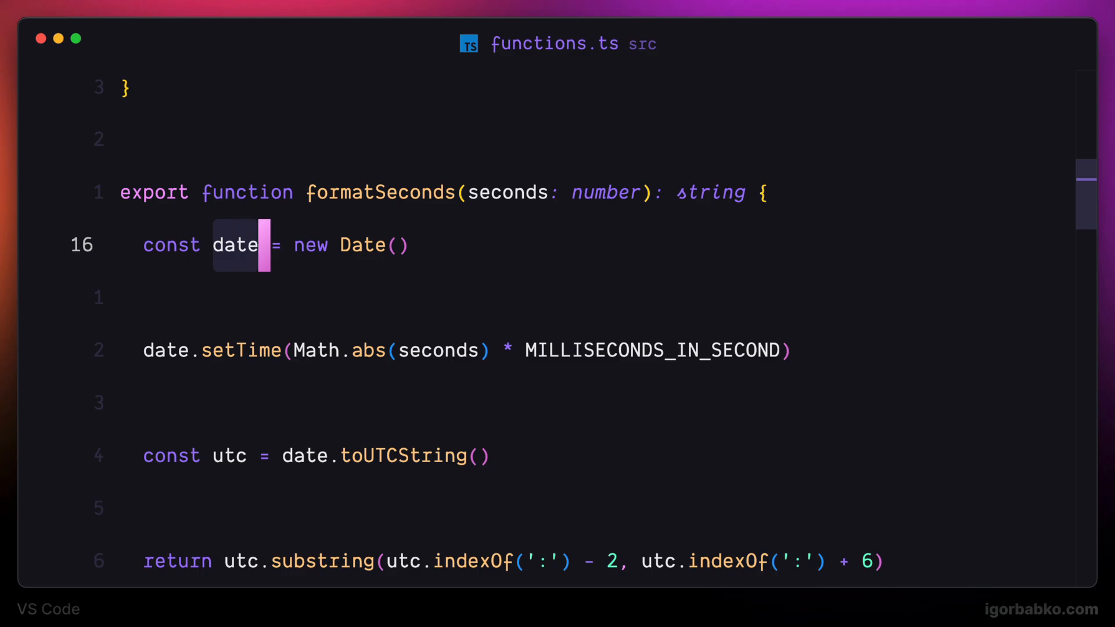
key("Enter")
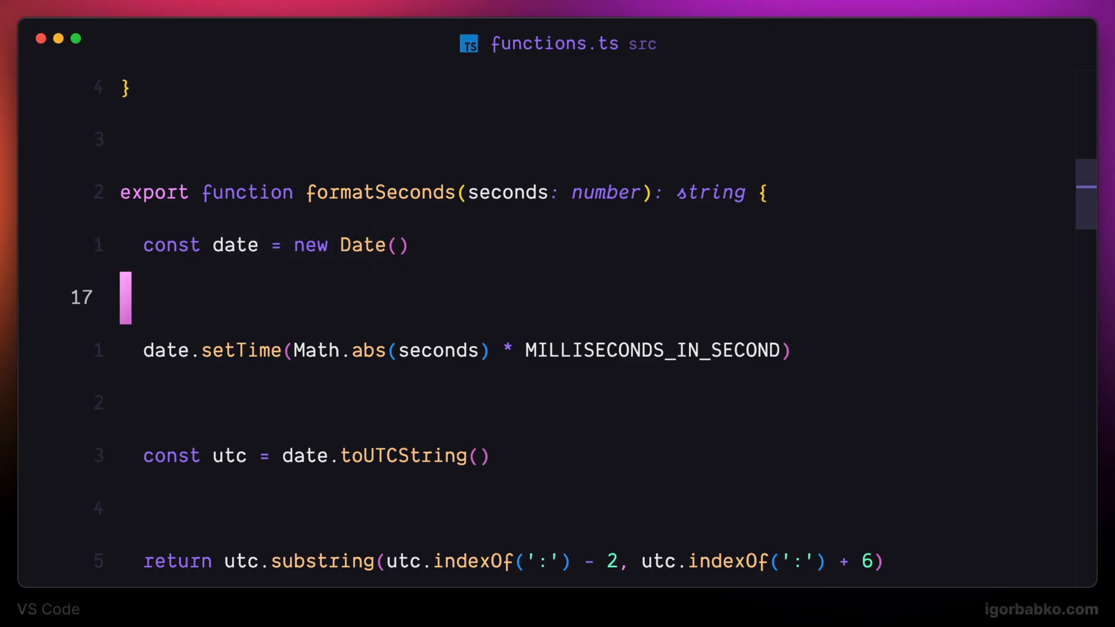